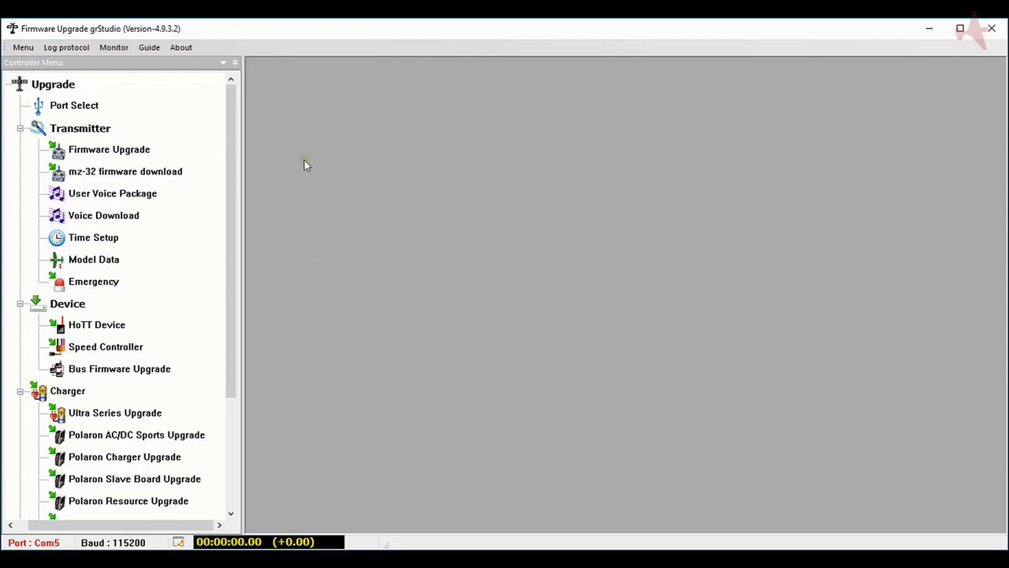
mouse_move(198, 33)
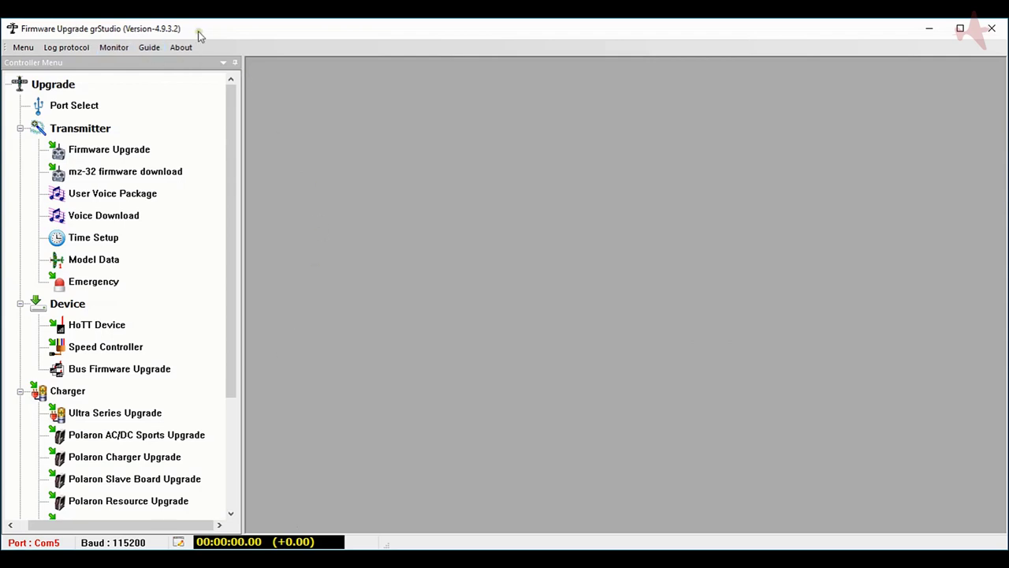
mouse_move(42, 63)
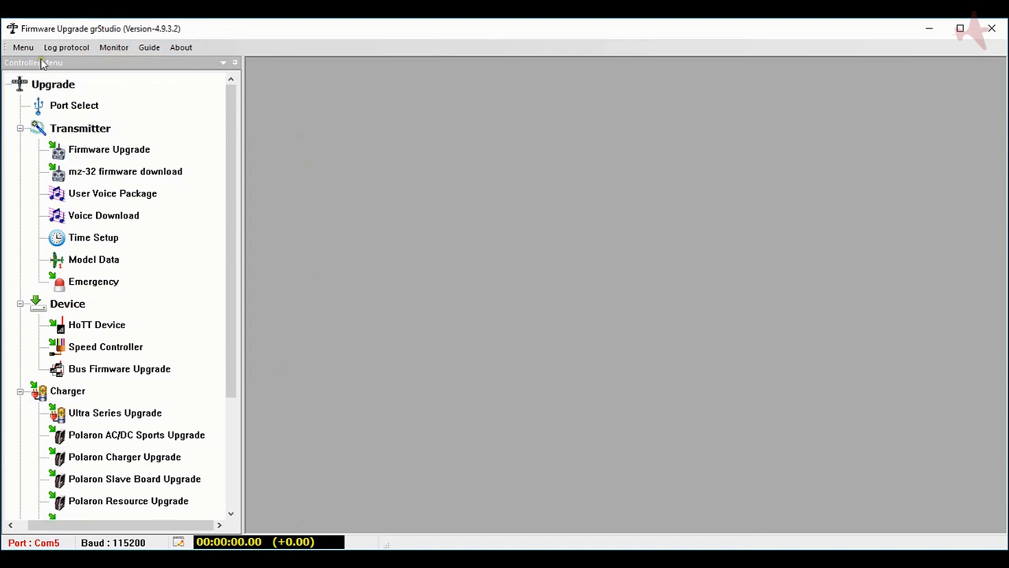
mouse_move(75, 114)
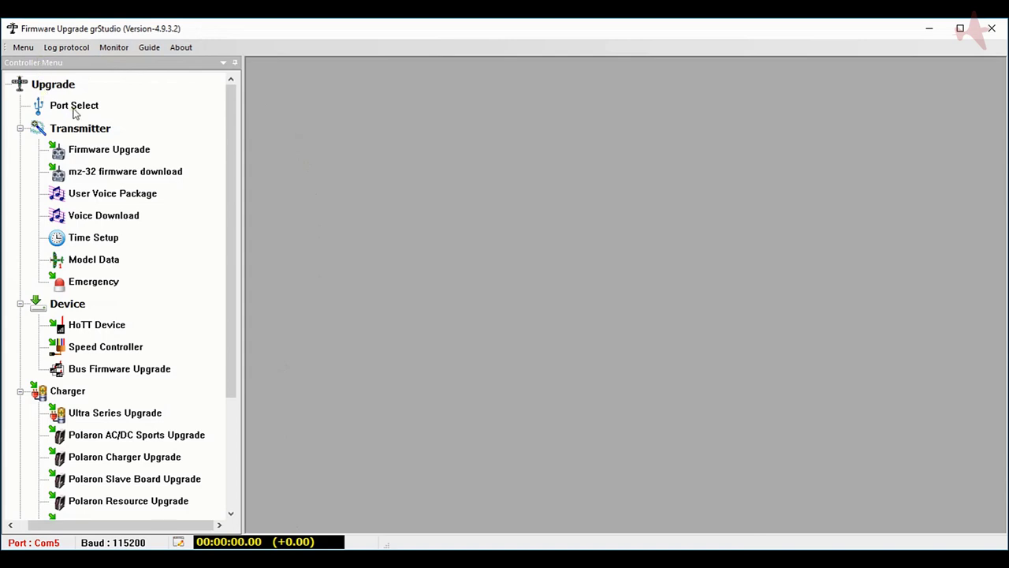
mouse_move(69, 136)
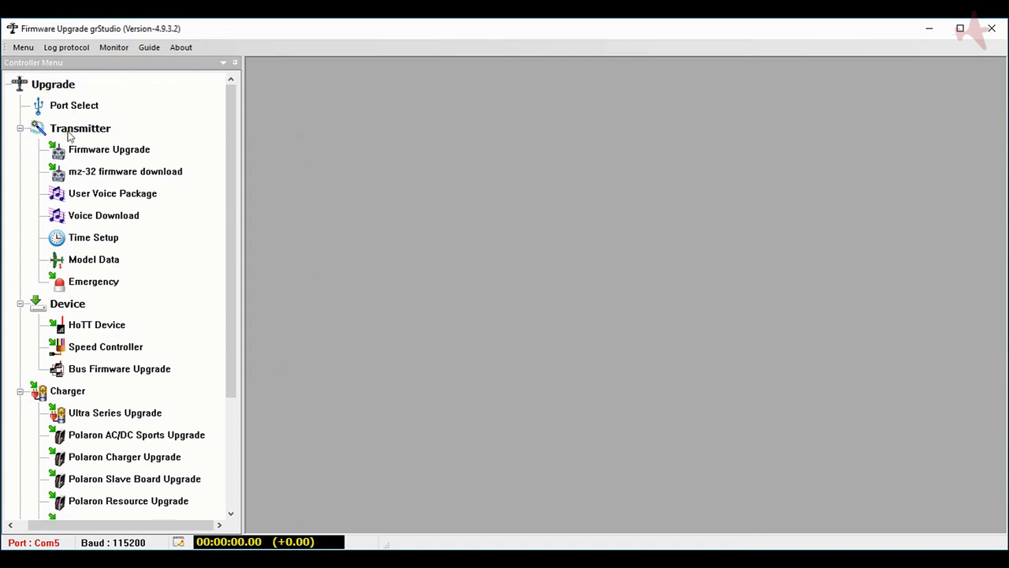
mouse_move(132, 150)
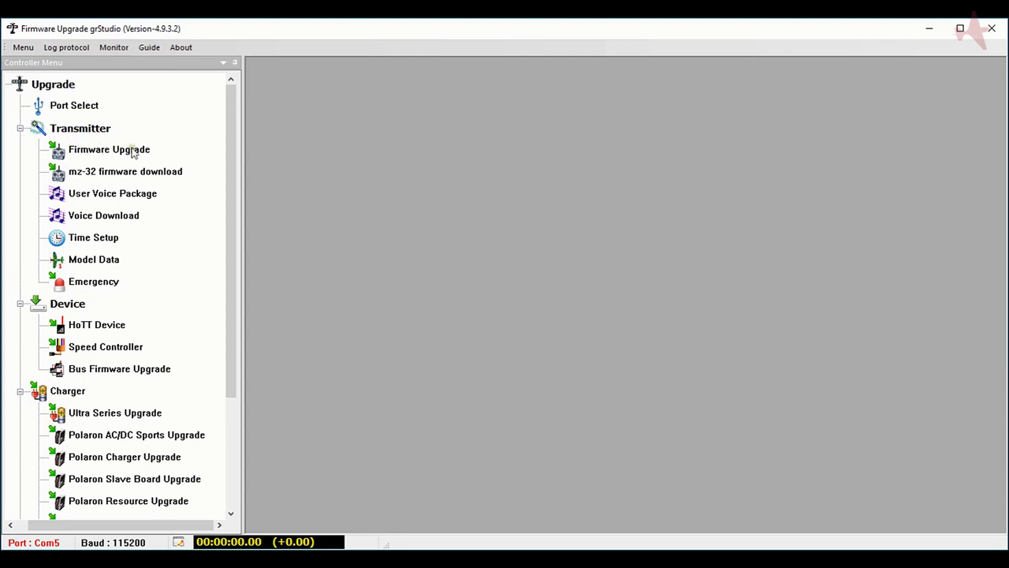
mouse_move(147, 153)
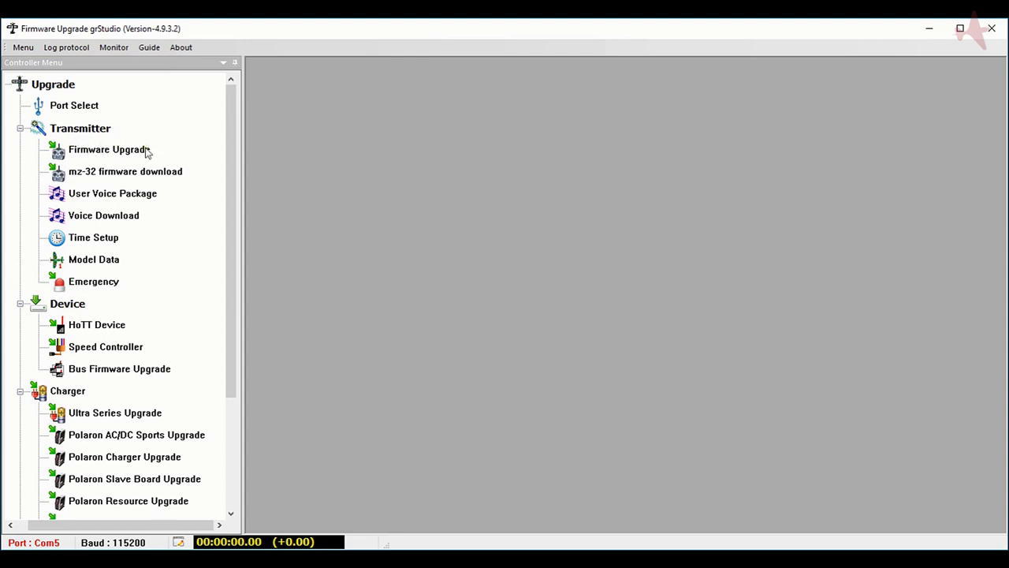
mouse_move(125, 214)
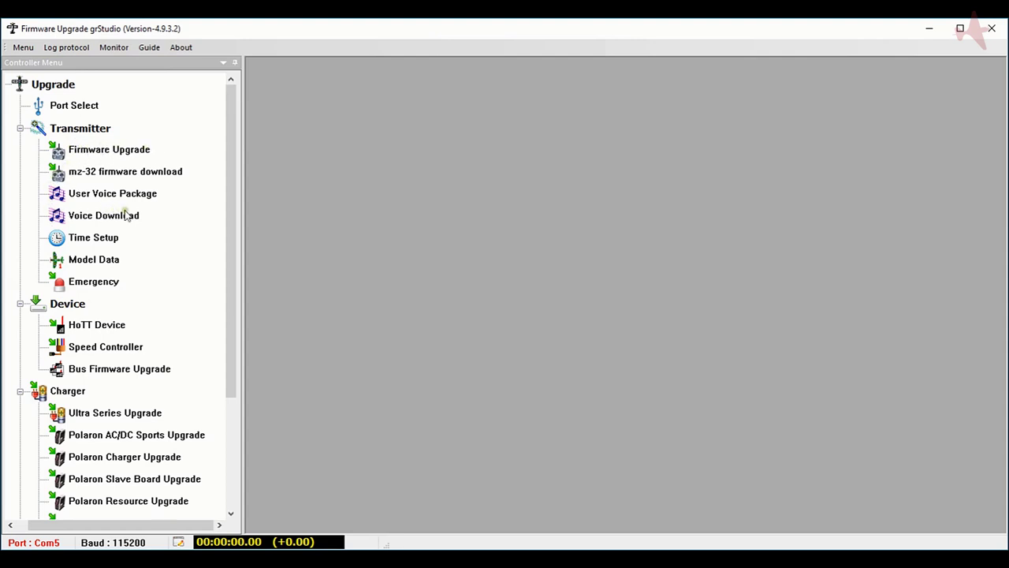
mouse_move(145, 289)
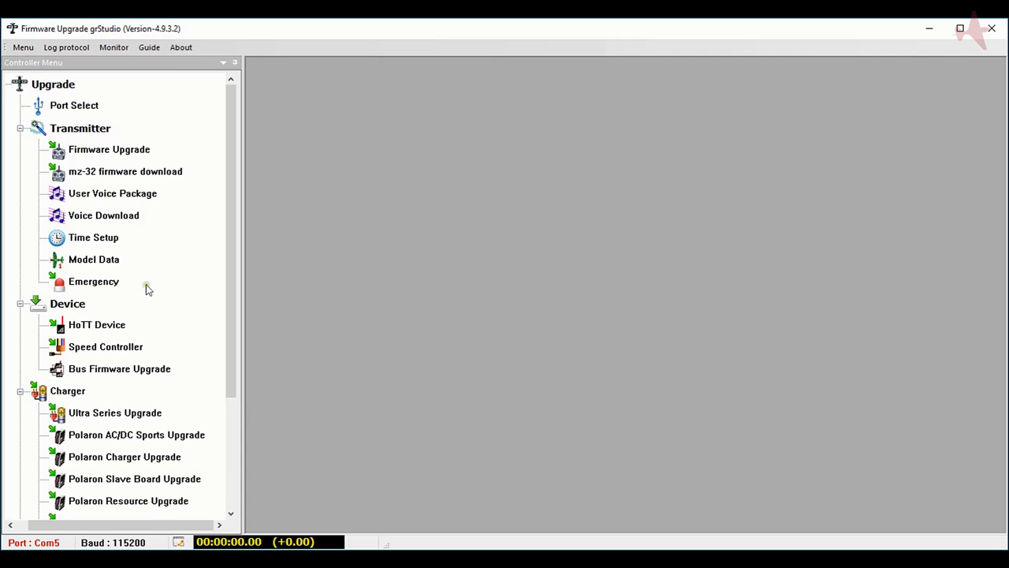
mouse_move(123, 297)
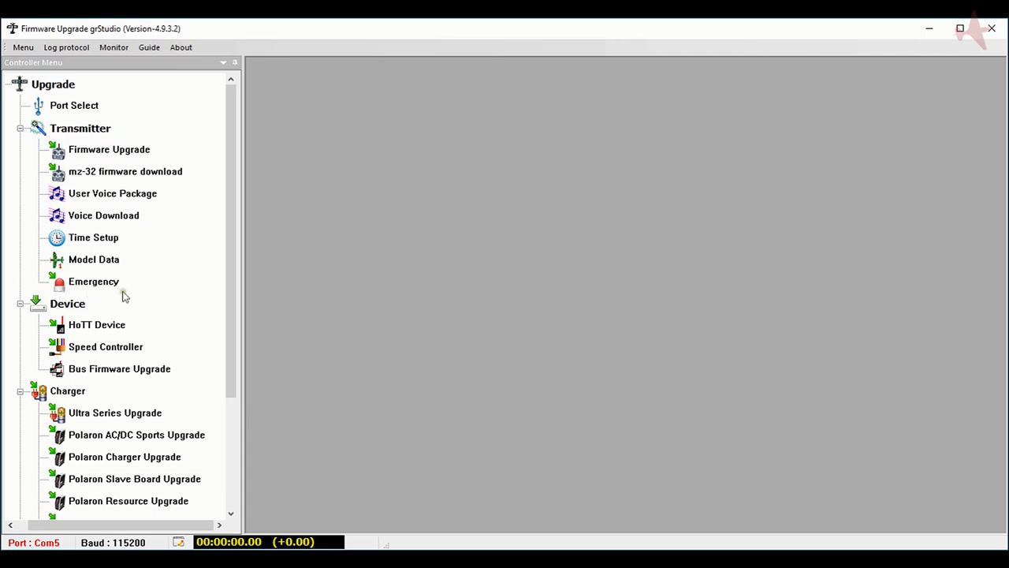
mouse_move(136, 298)
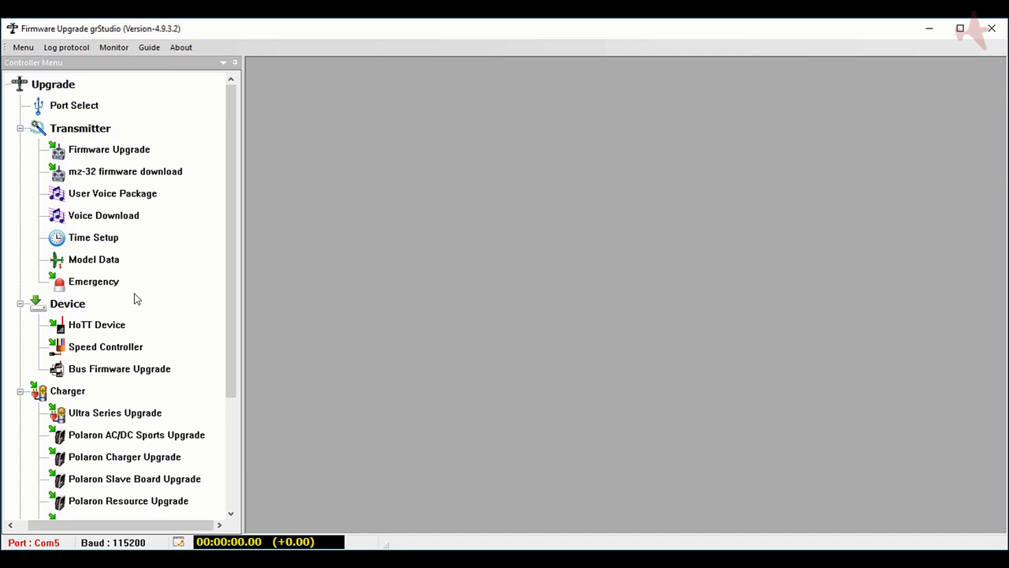
mouse_move(398, 334)
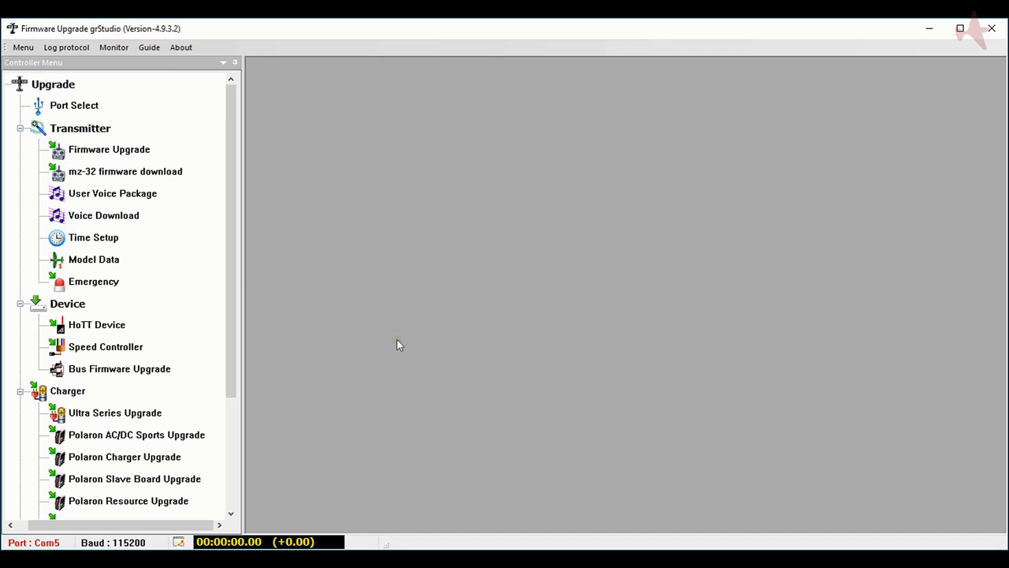
Auto-download the available firmware and select the English mz-24pro .bin from the list.
click(109, 148)
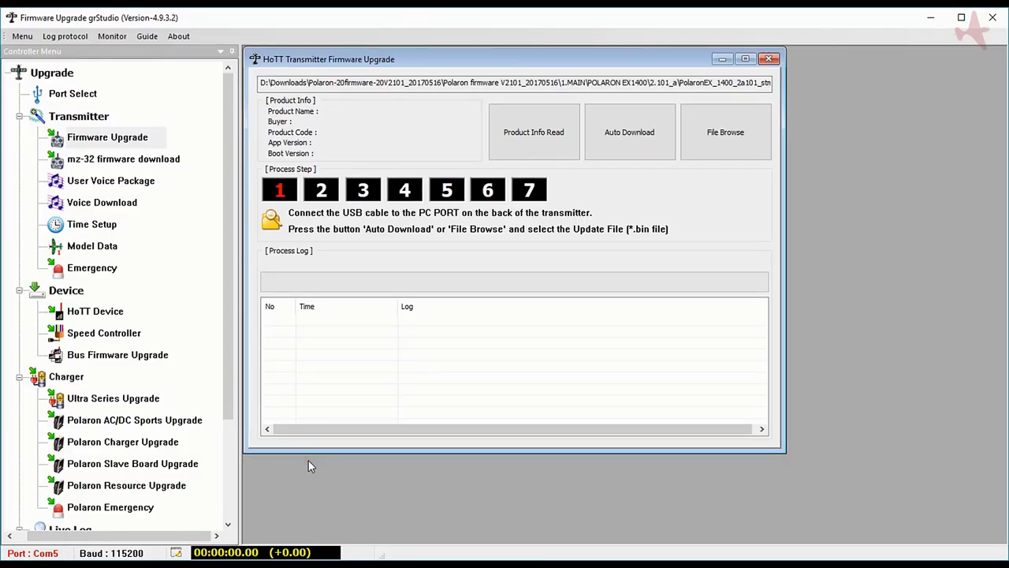
mouse_move(279, 190)
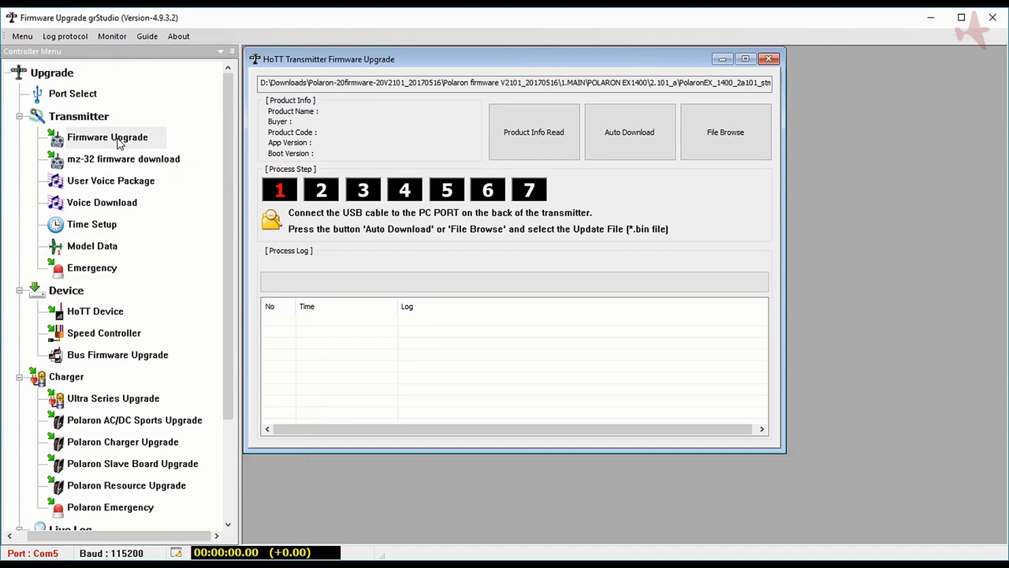
mouse_move(591, 197)
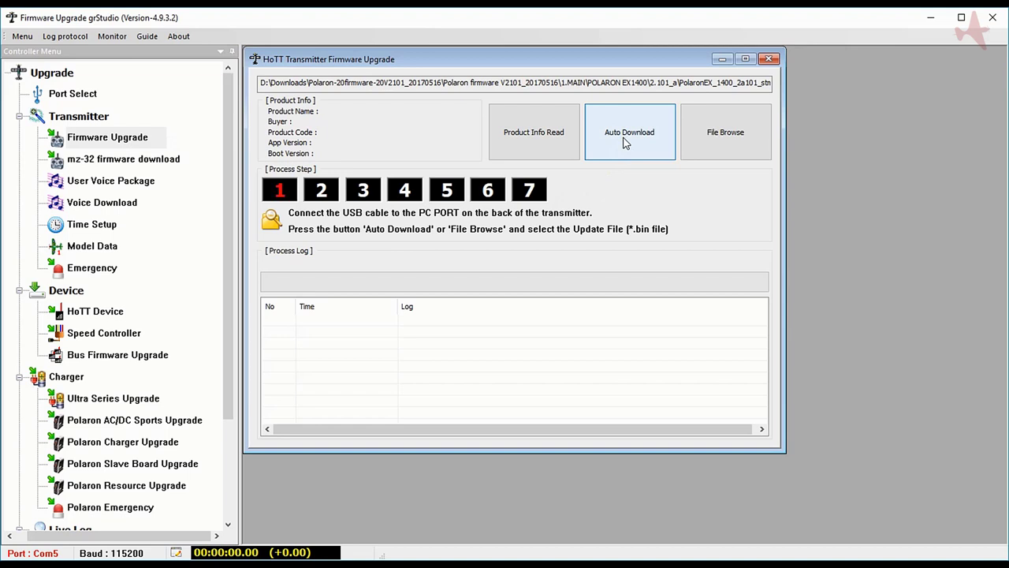
click(629, 133)
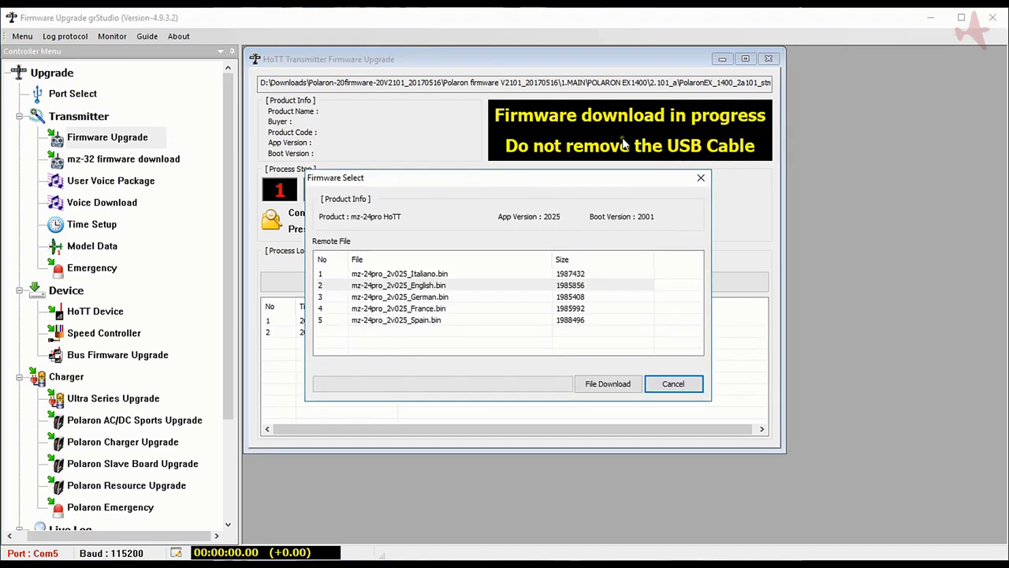
mouse_move(434, 285)
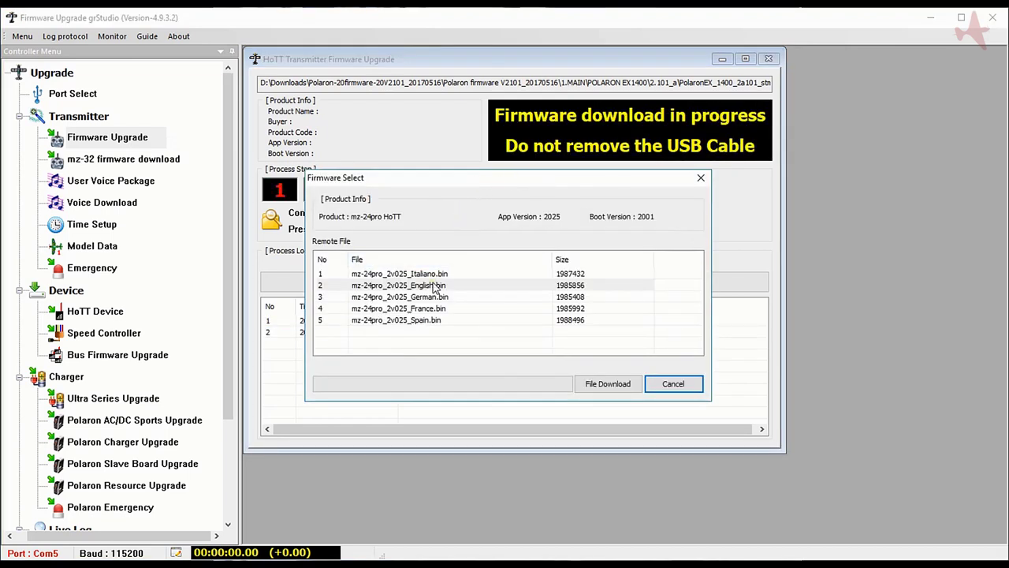
click(397, 283)
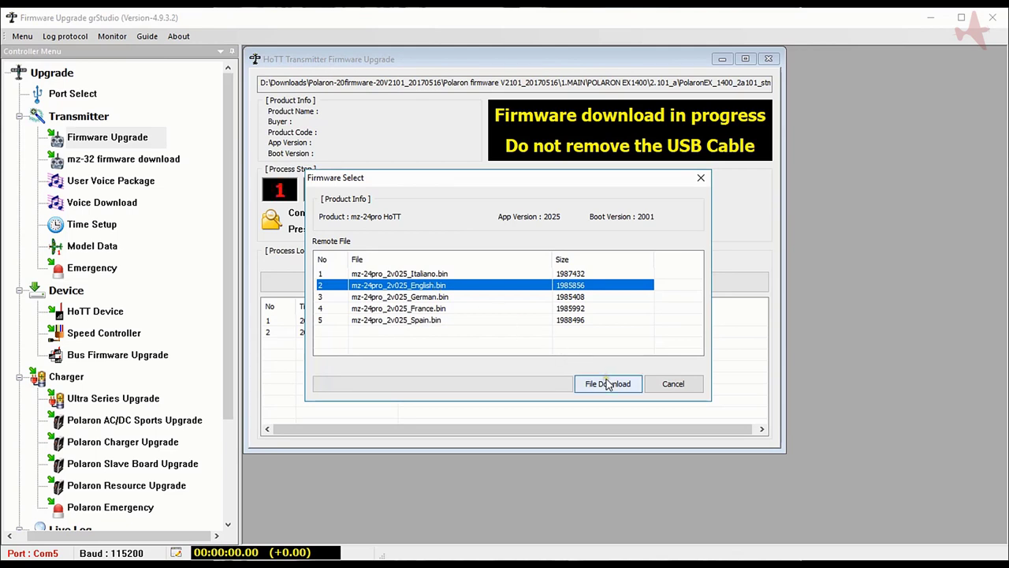
Run File Download with RF switched off until the firmware download success is acknowledged.
click(607, 383)
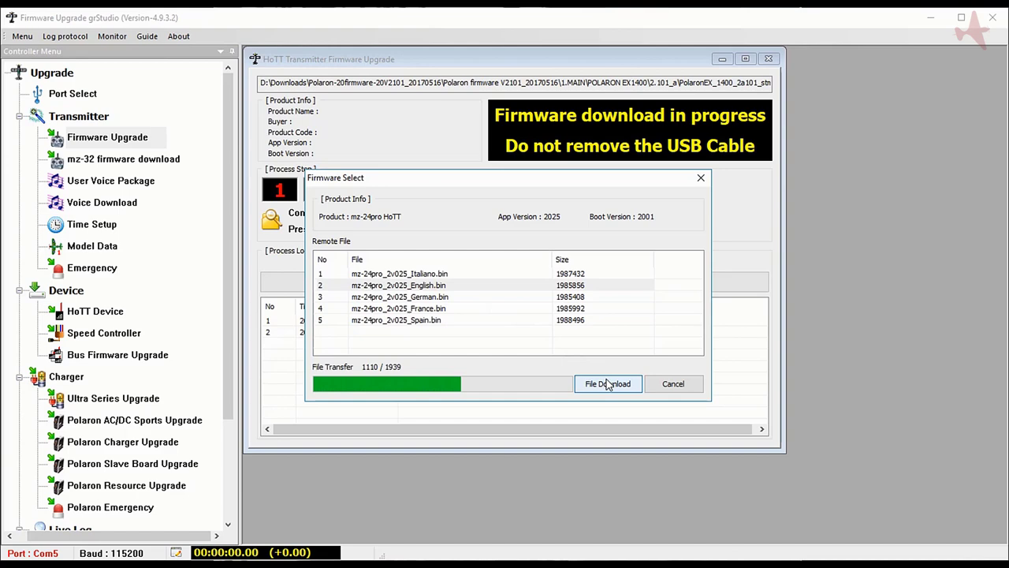
click(607, 383)
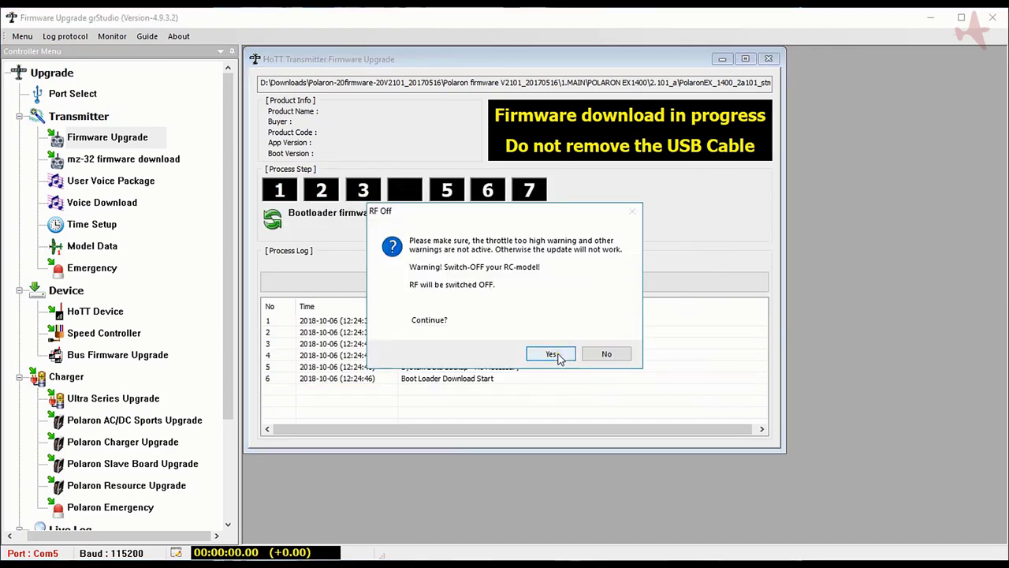
click(550, 353)
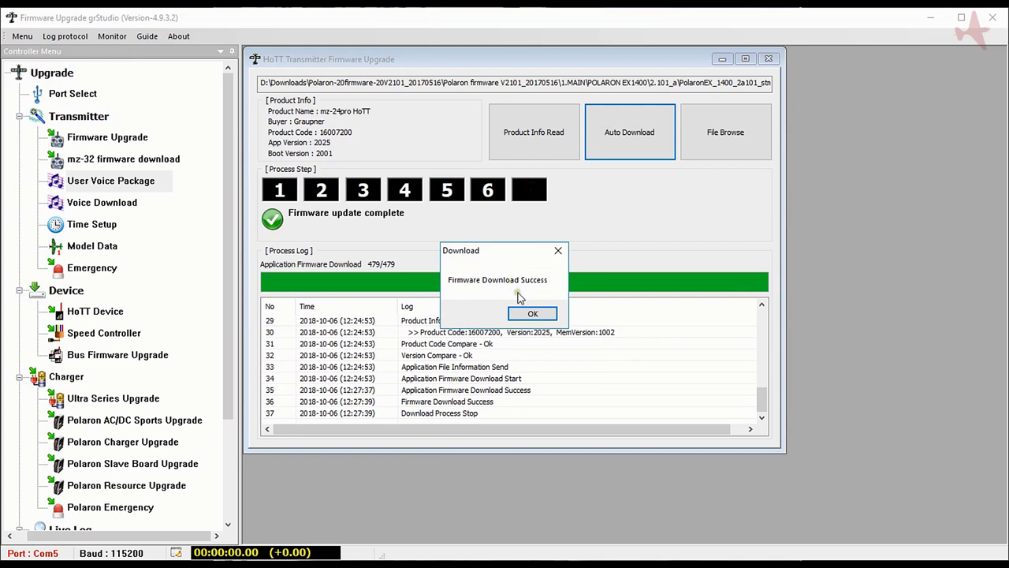
click(533, 312)
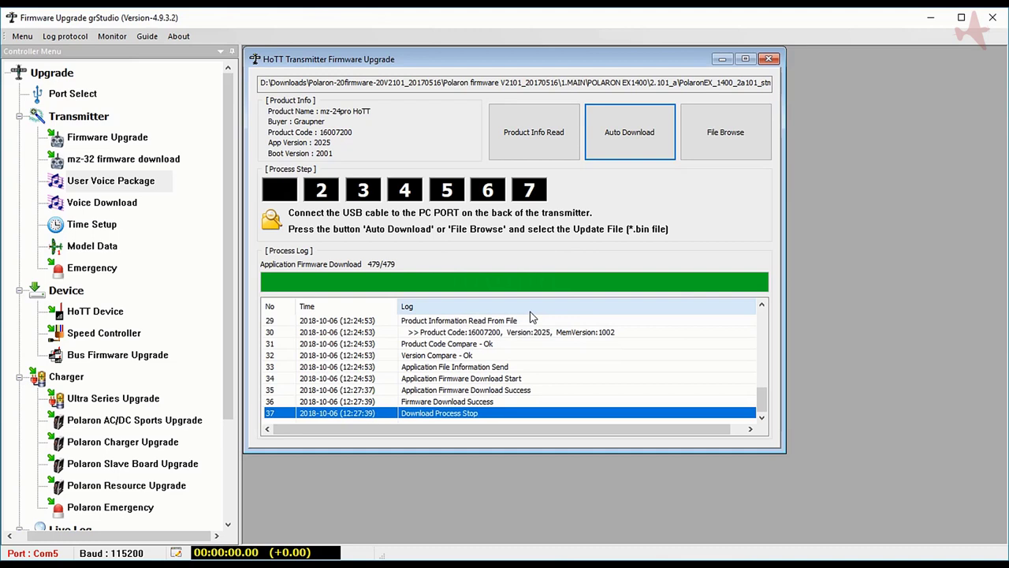
mouse_move(511, 173)
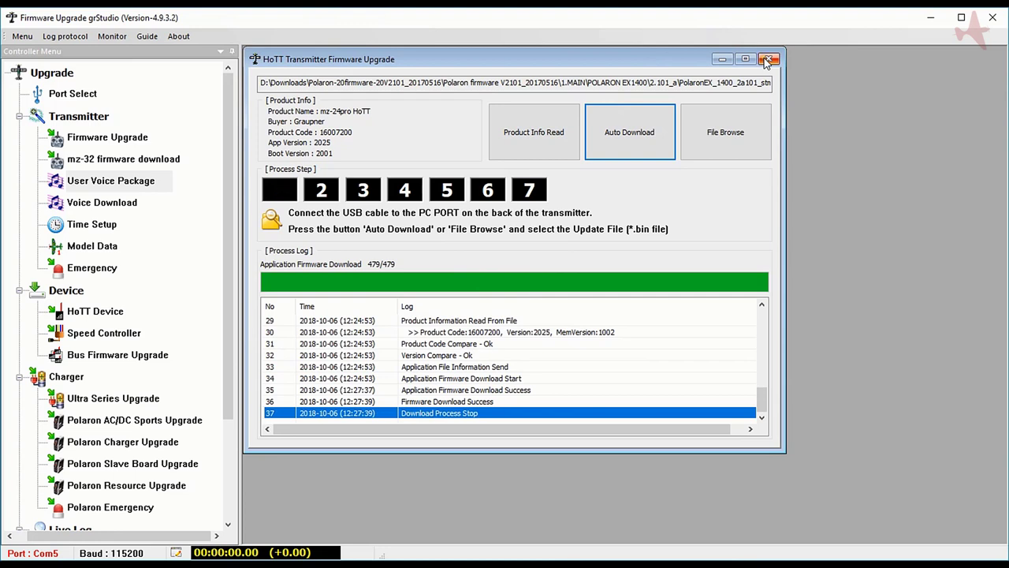
Load mz-24pro_2v029_English.bin from the Downloads folder as the emergency update file.
click(768, 58)
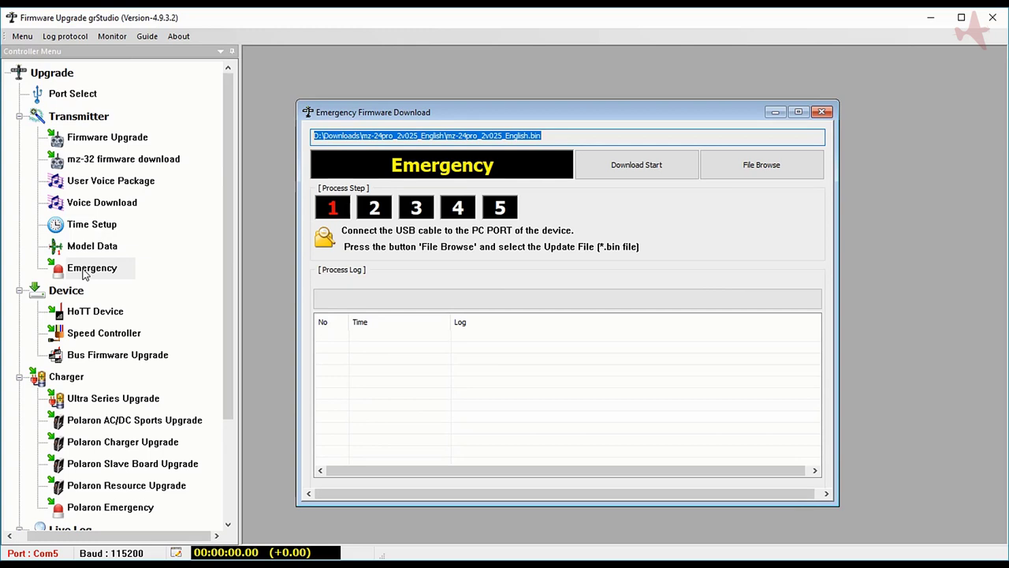
mouse_move(601, 221)
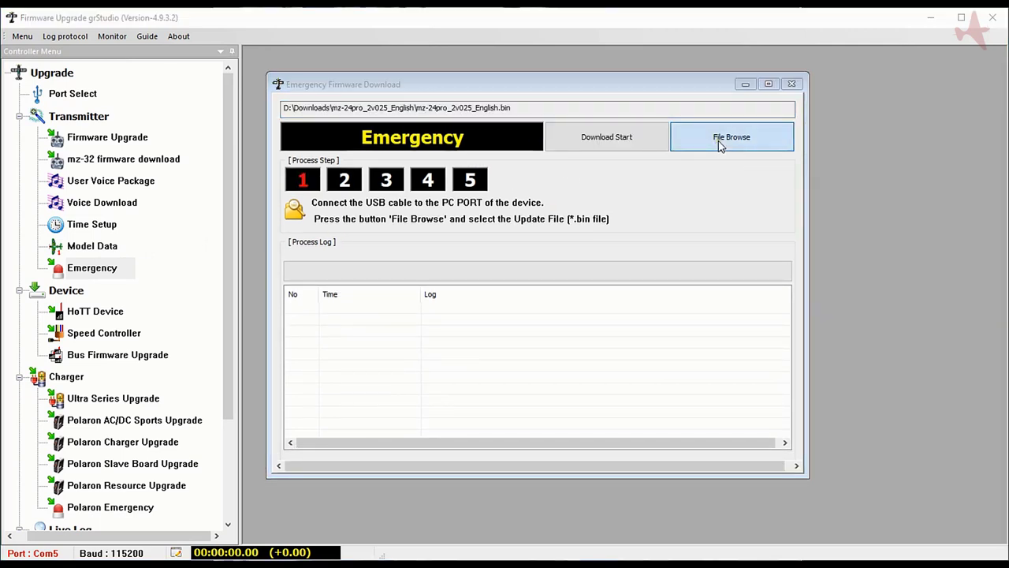
click(732, 136)
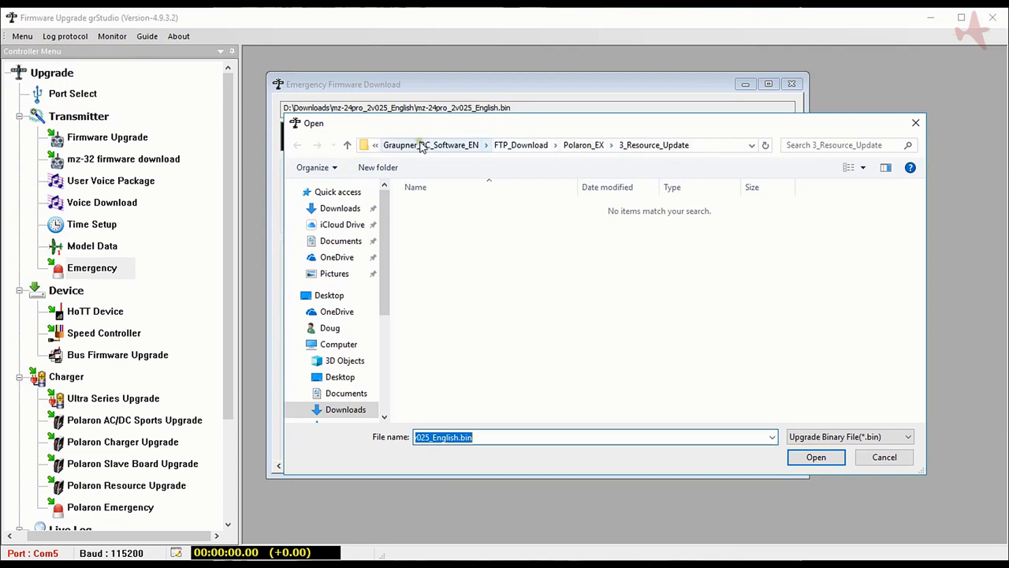
mouse_move(441, 161)
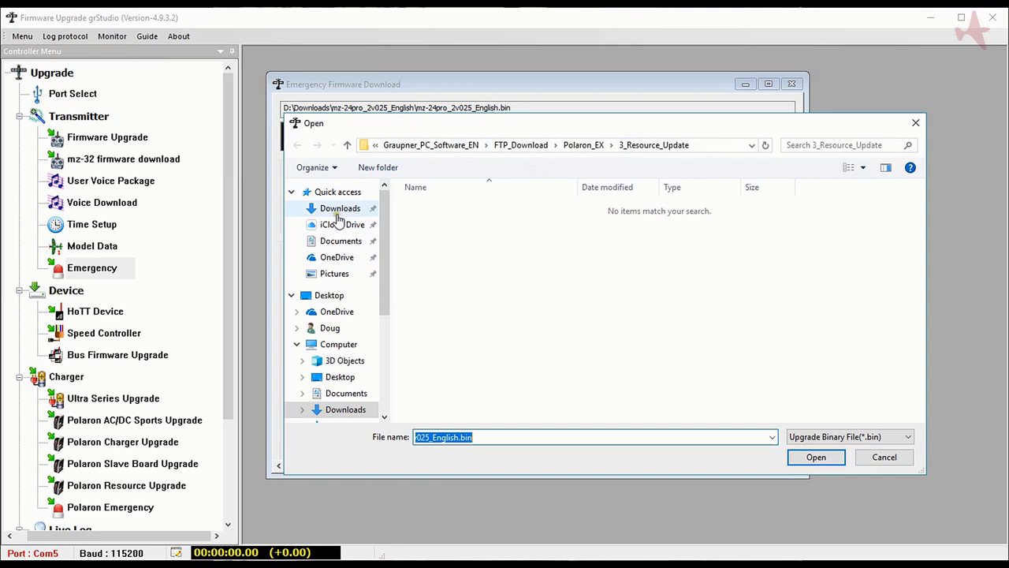
click(341, 208)
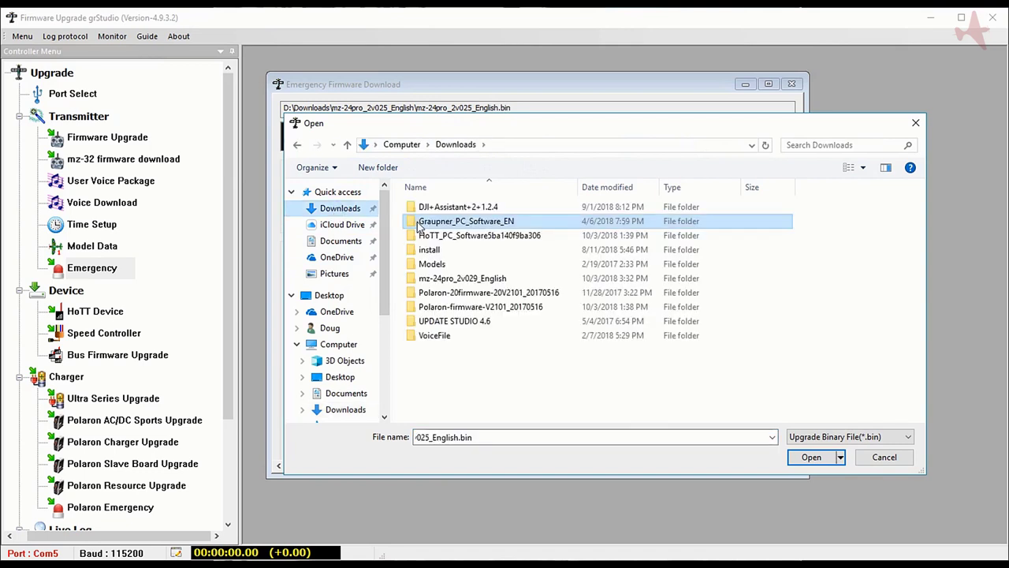
click(464, 277)
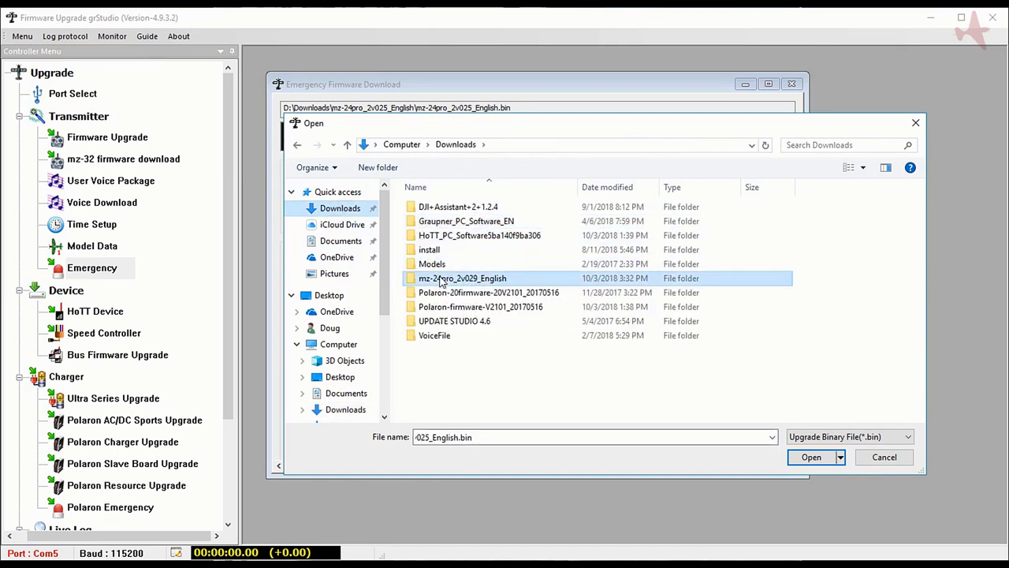
double_click(462, 277)
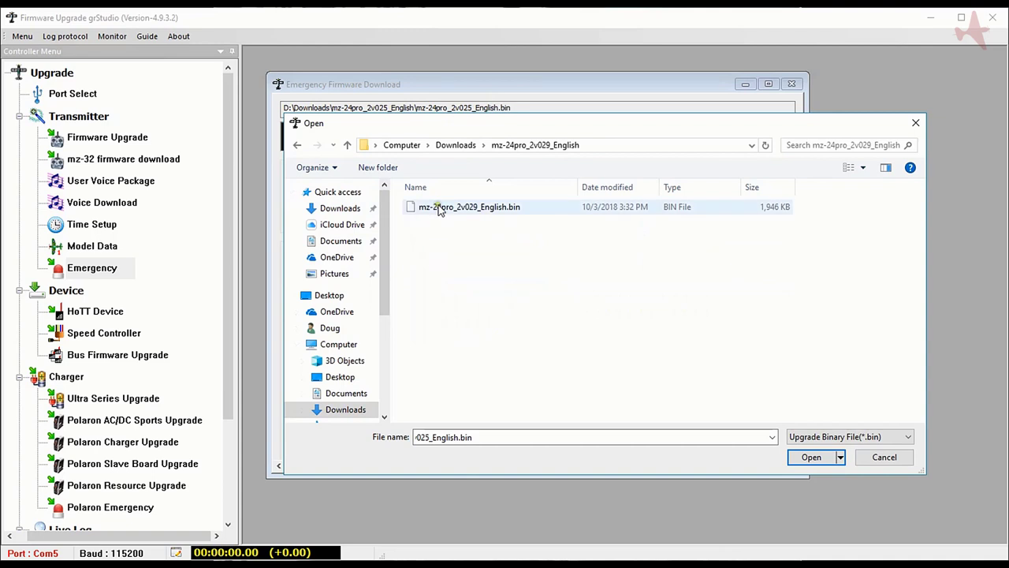
click(470, 207)
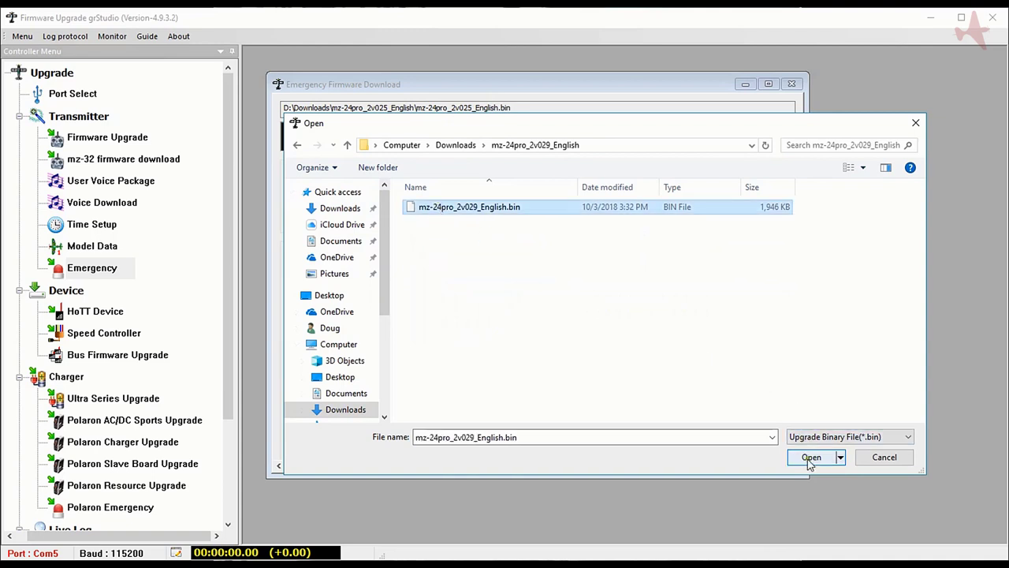
click(811, 457)
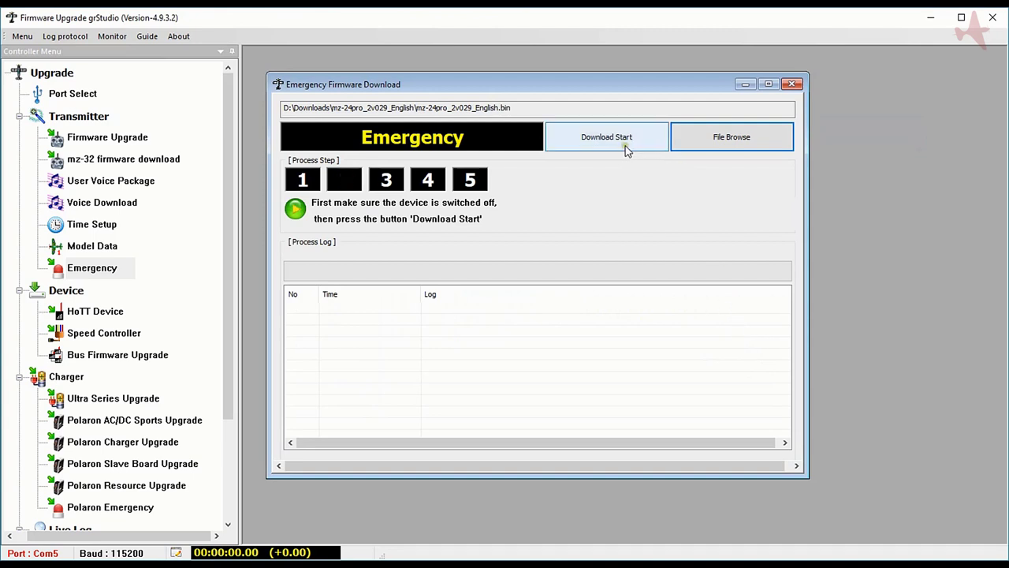
mouse_move(606, 145)
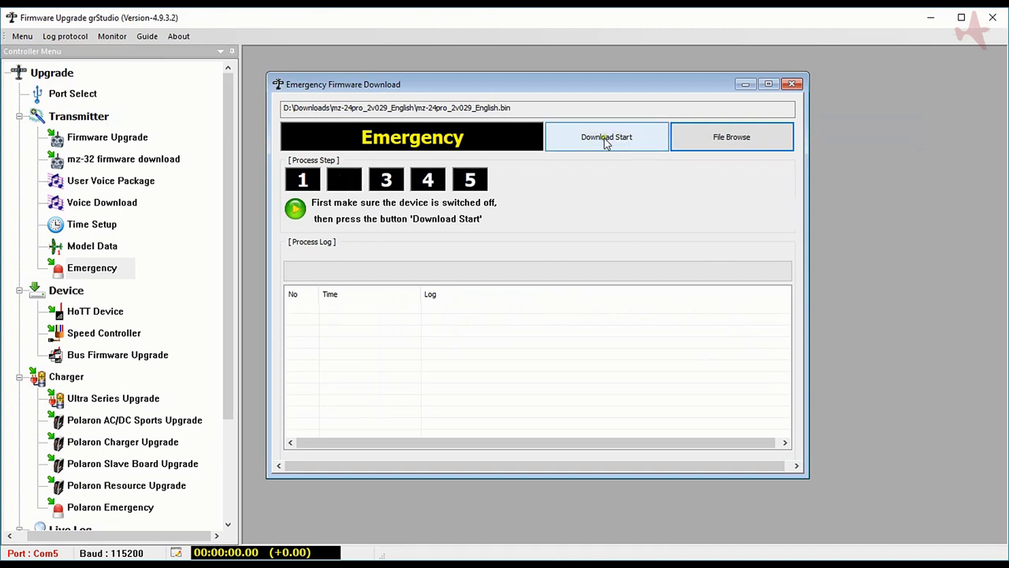
Start the emergency download, confirm continuing, and acknowledge the file transfer success.
click(605, 136)
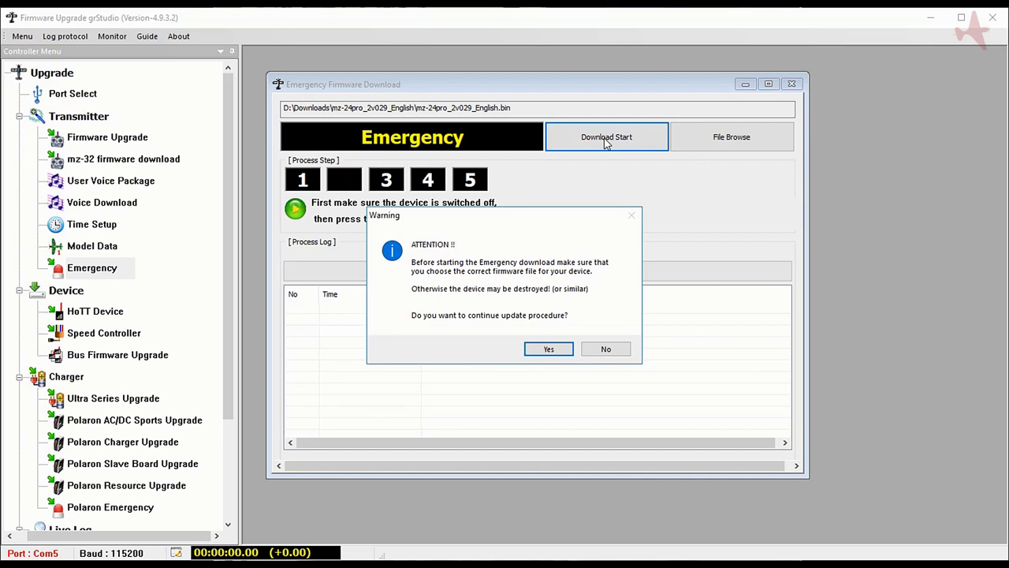
mouse_move(569, 335)
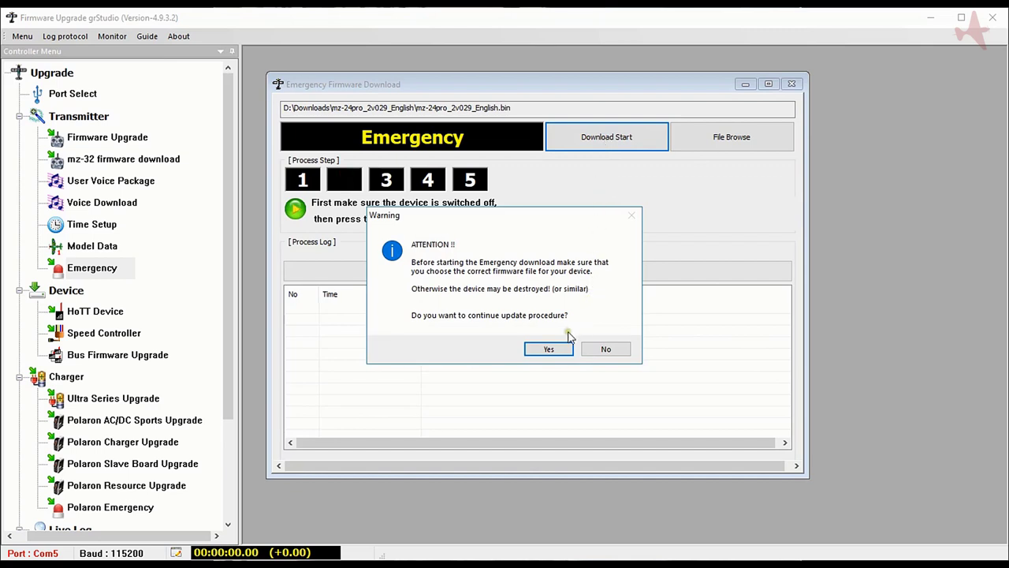
click(549, 349)
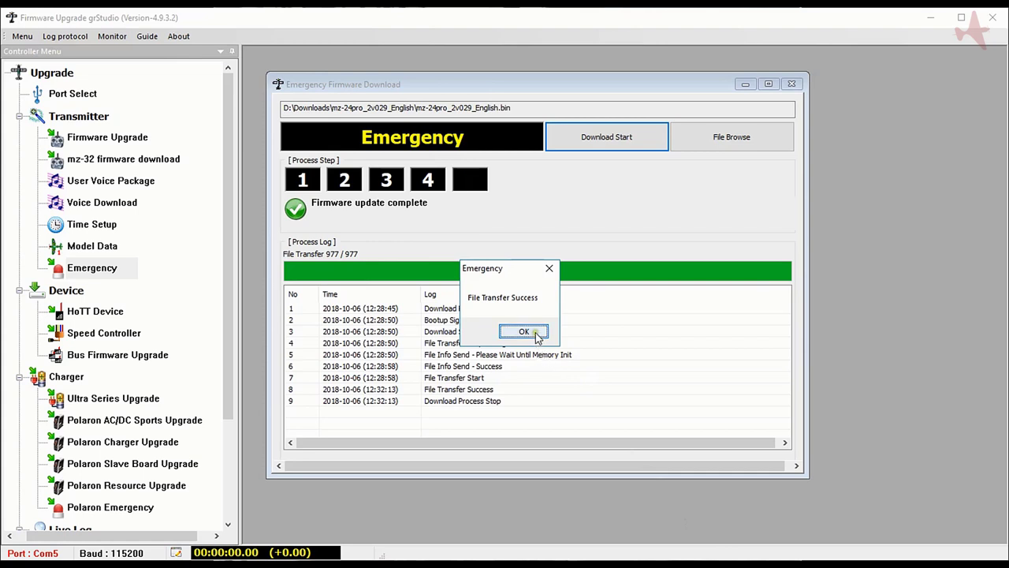
click(523, 331)
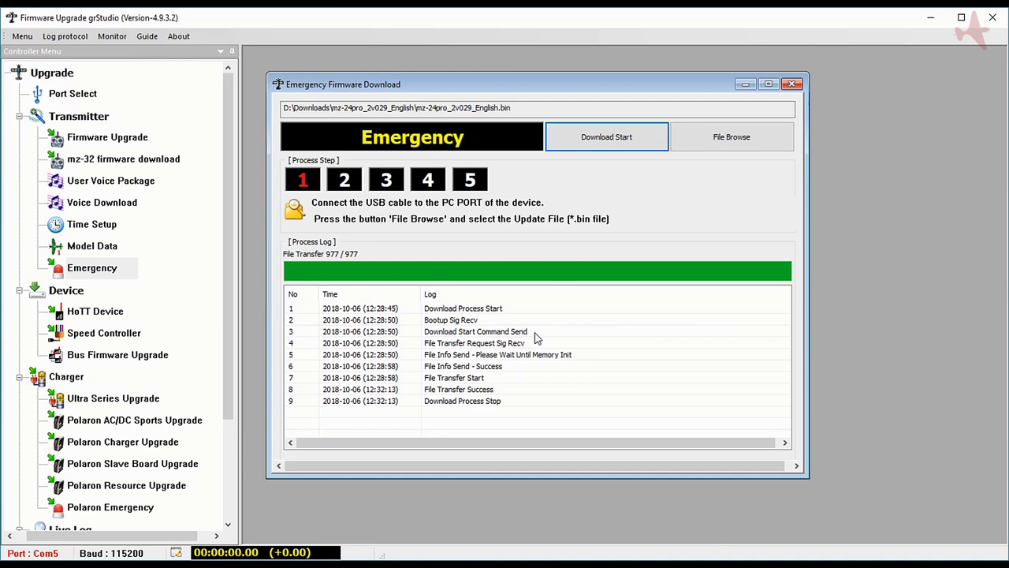
click(793, 84)
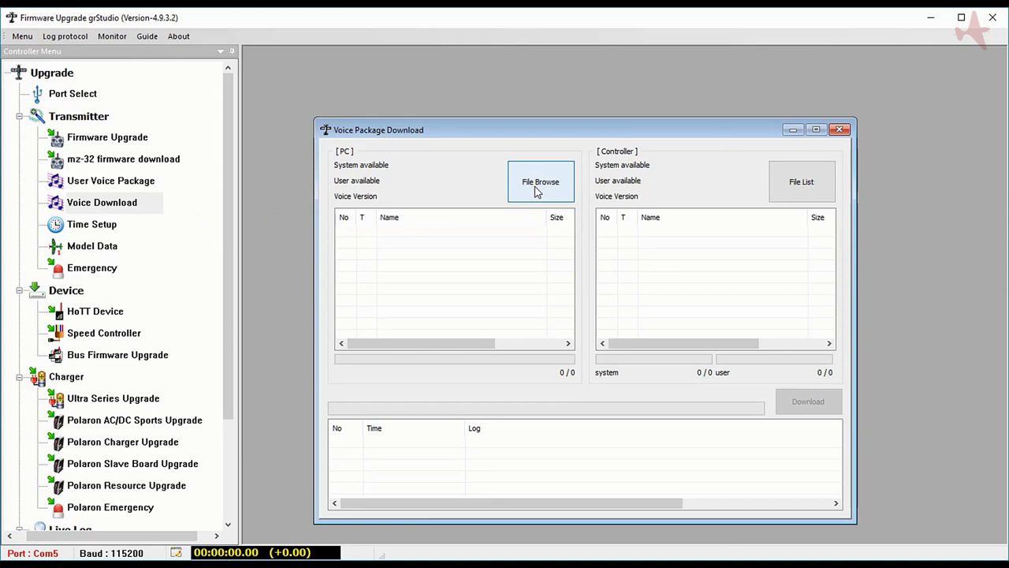
Select Voice1_EN_Imperial_1101.vdf from Downloads as the voice data file.
click(540, 182)
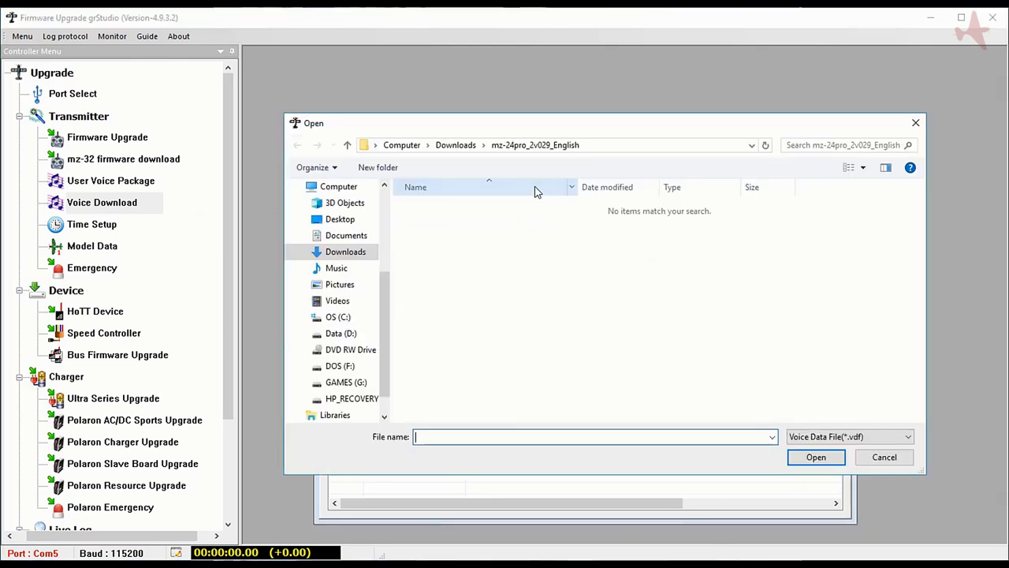
click(456, 145)
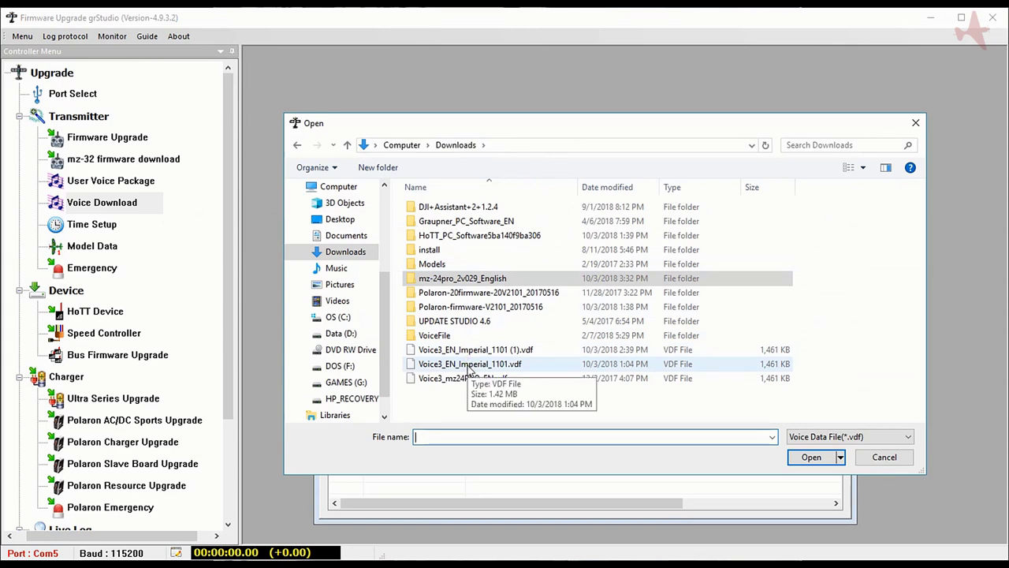
click(470, 363)
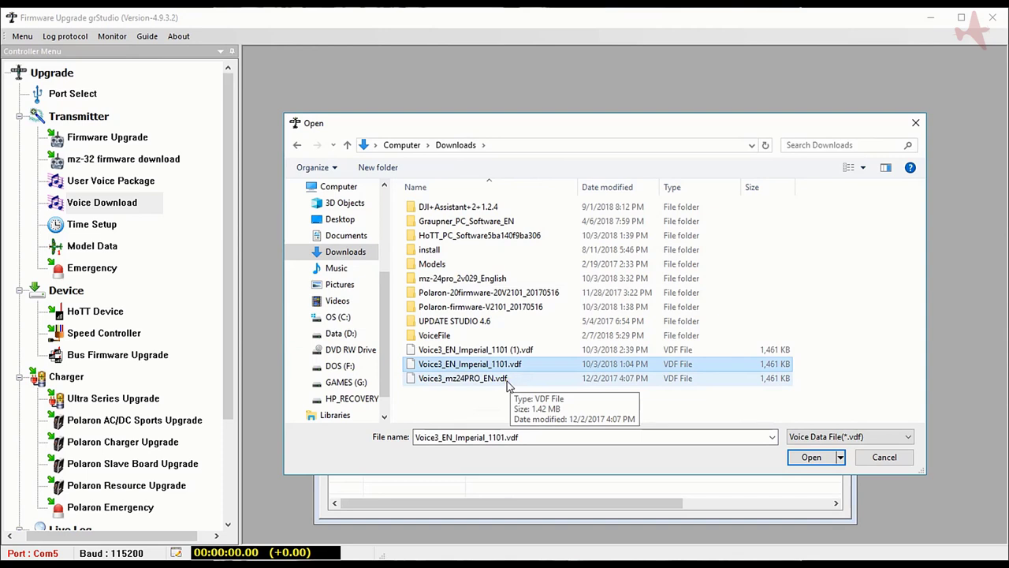
click(810, 457)
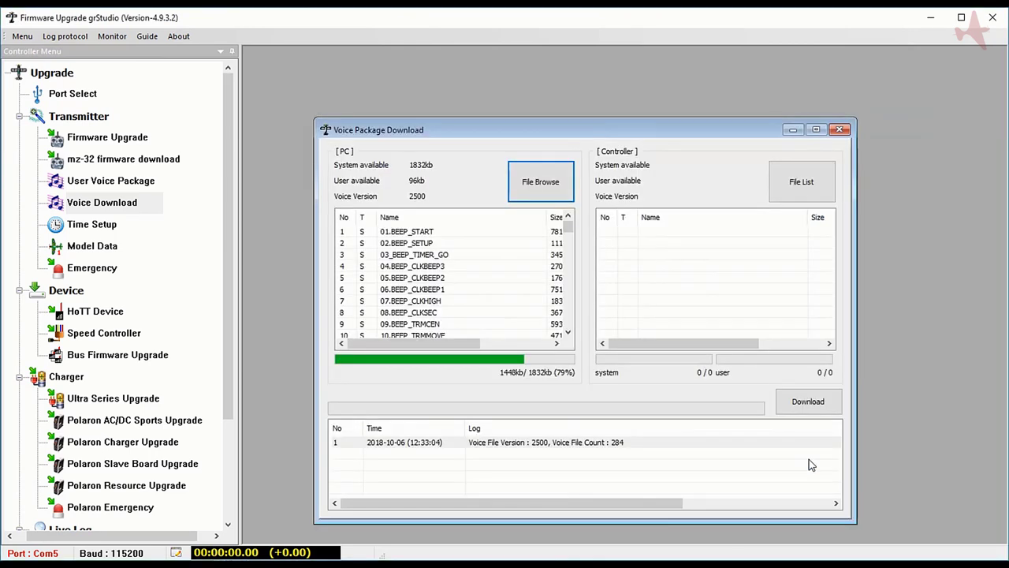
mouse_move(568, 384)
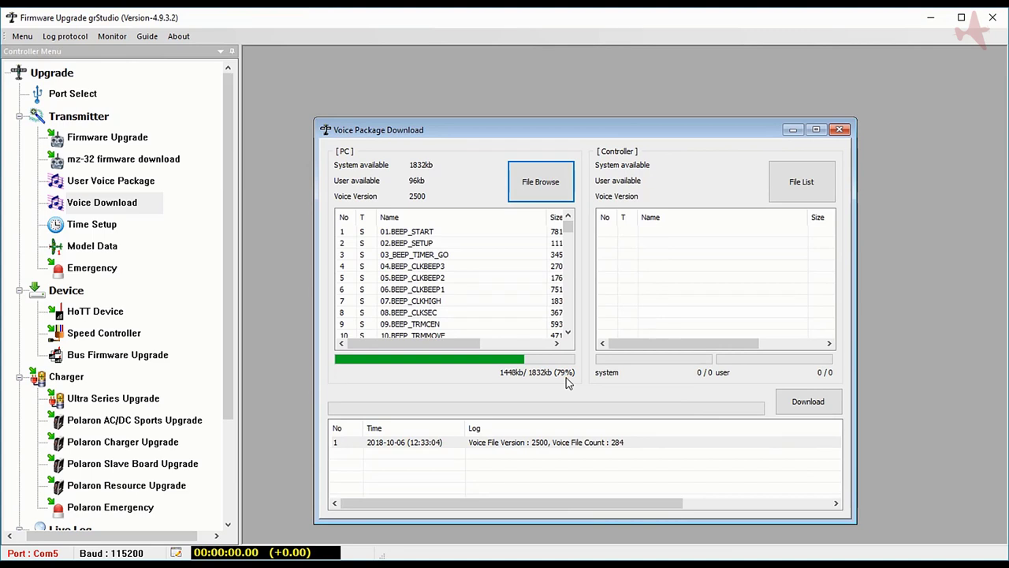
Send the voice package with RF off, acknowledge completion, and close the voice download tool.
click(807, 402)
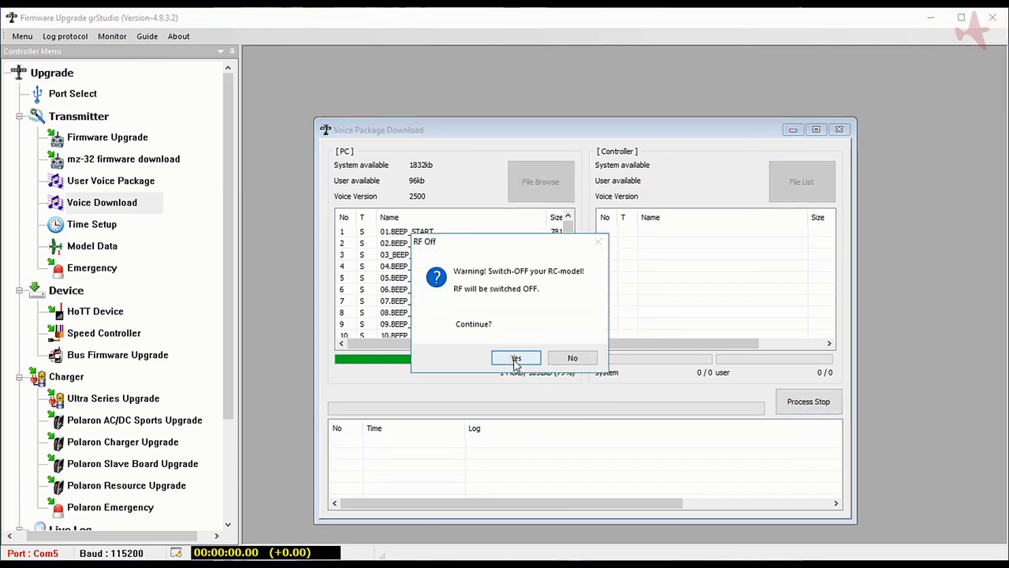
click(515, 356)
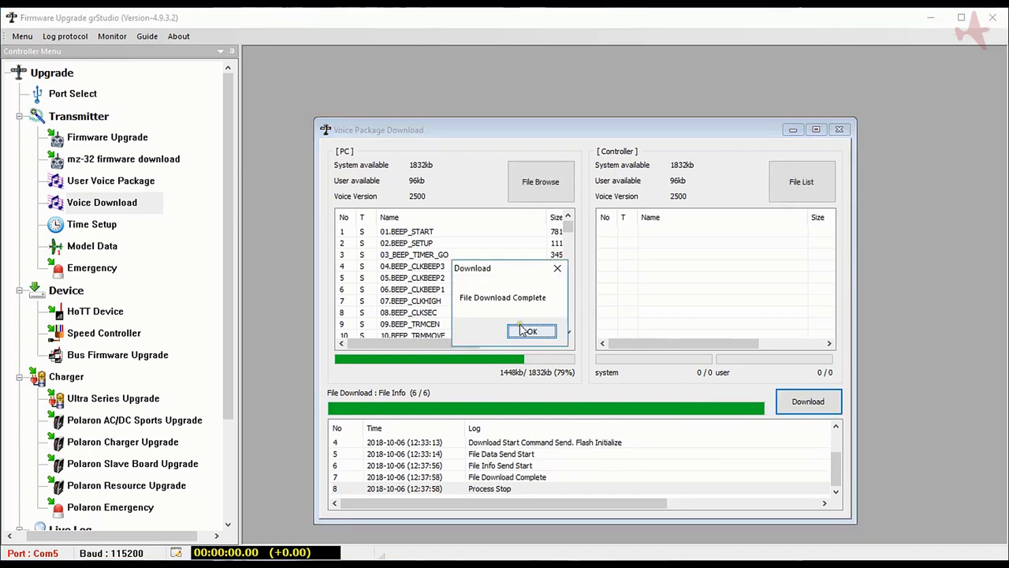
click(529, 331)
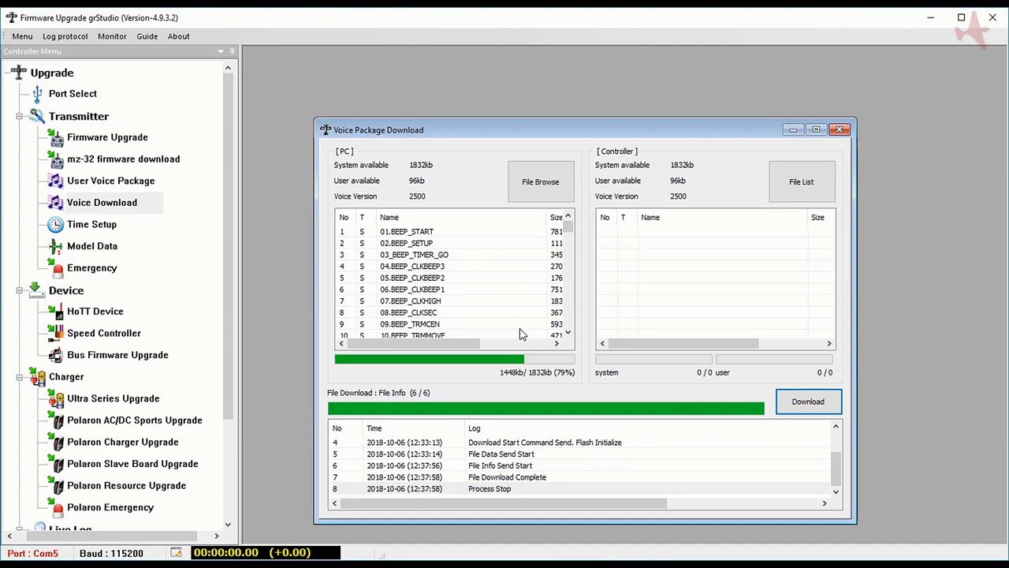
click(838, 129)
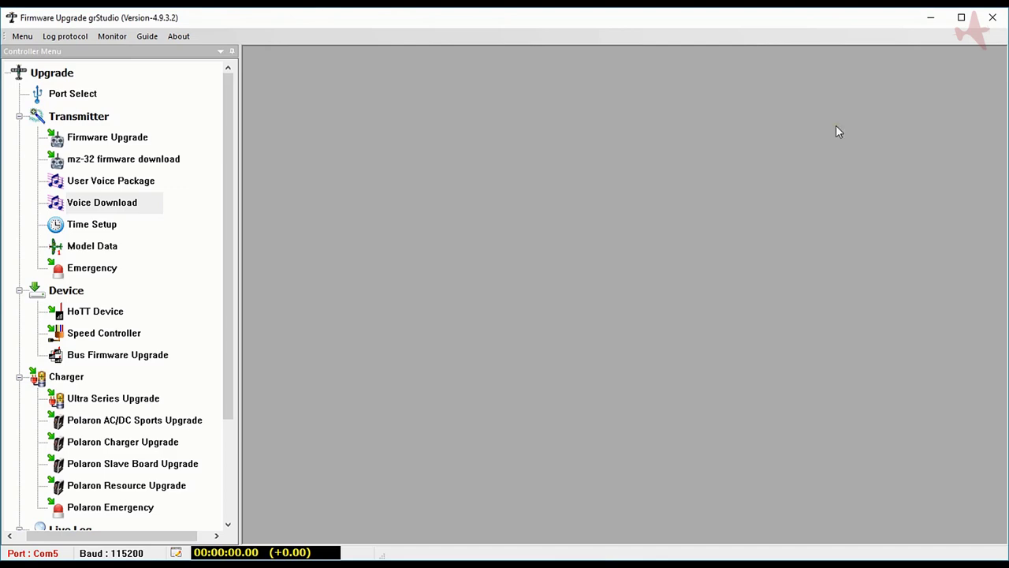